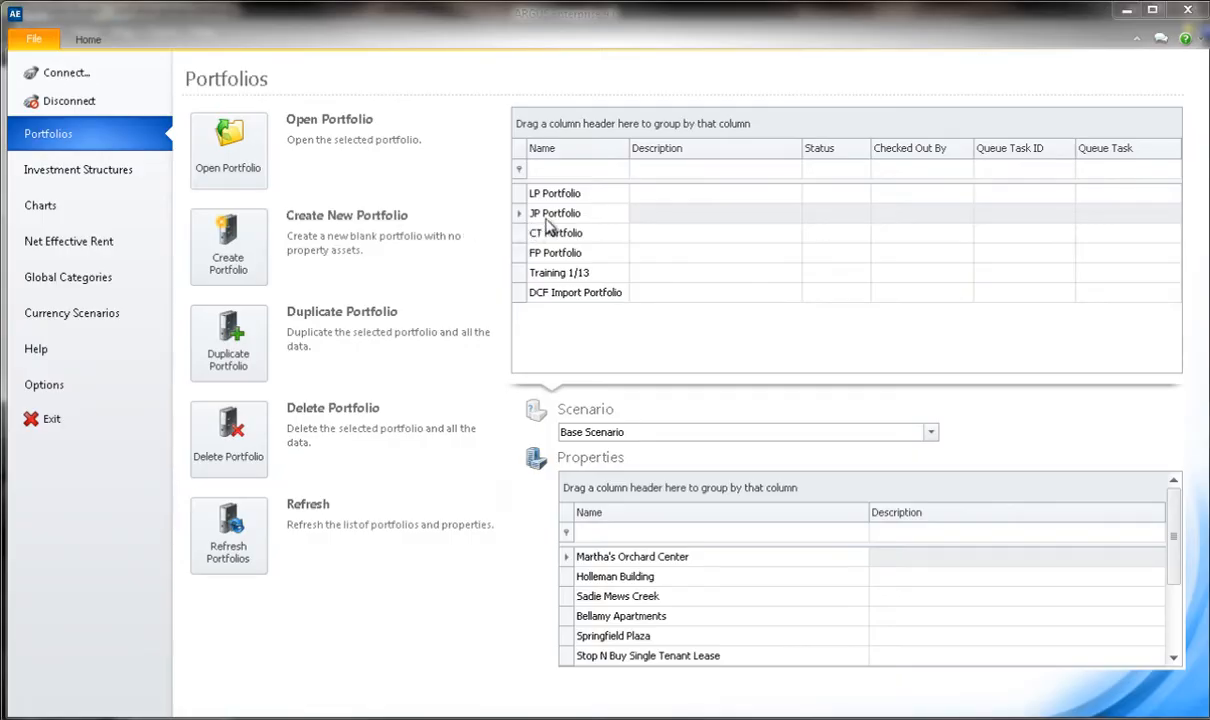
- Open the JP Portfolio from the Portfolios list onto its Properties tab
double_click(556, 212)
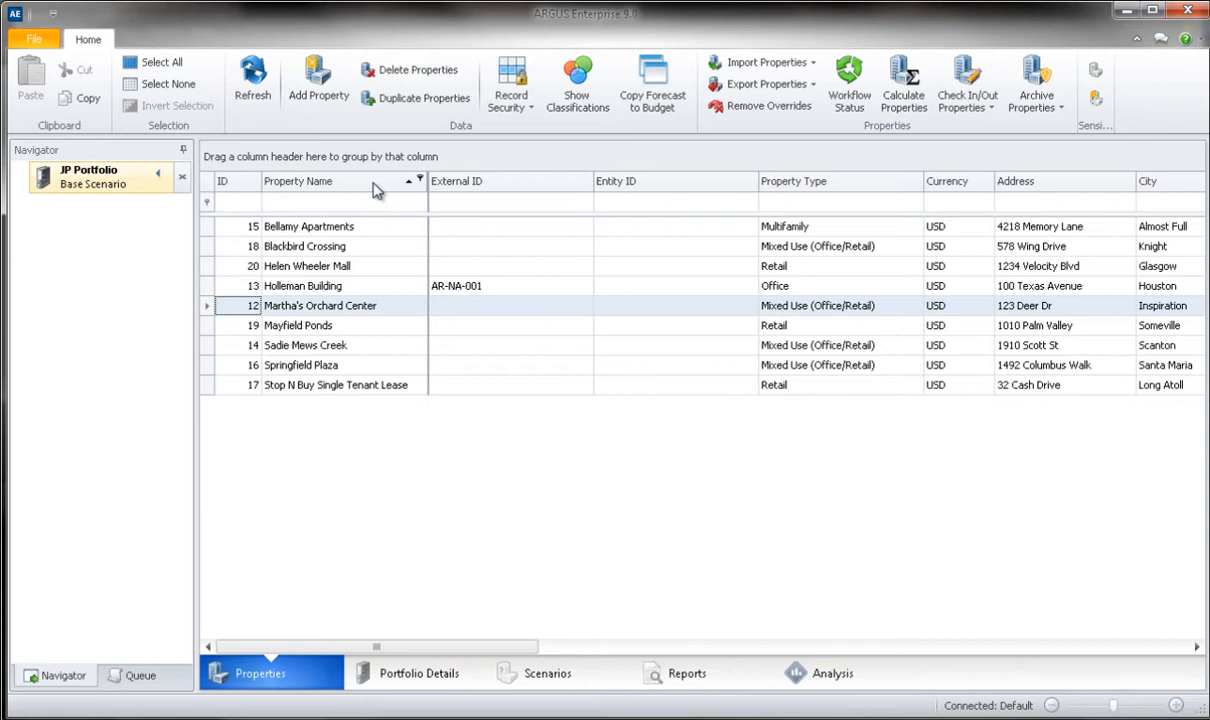
mouse_move(332, 168)
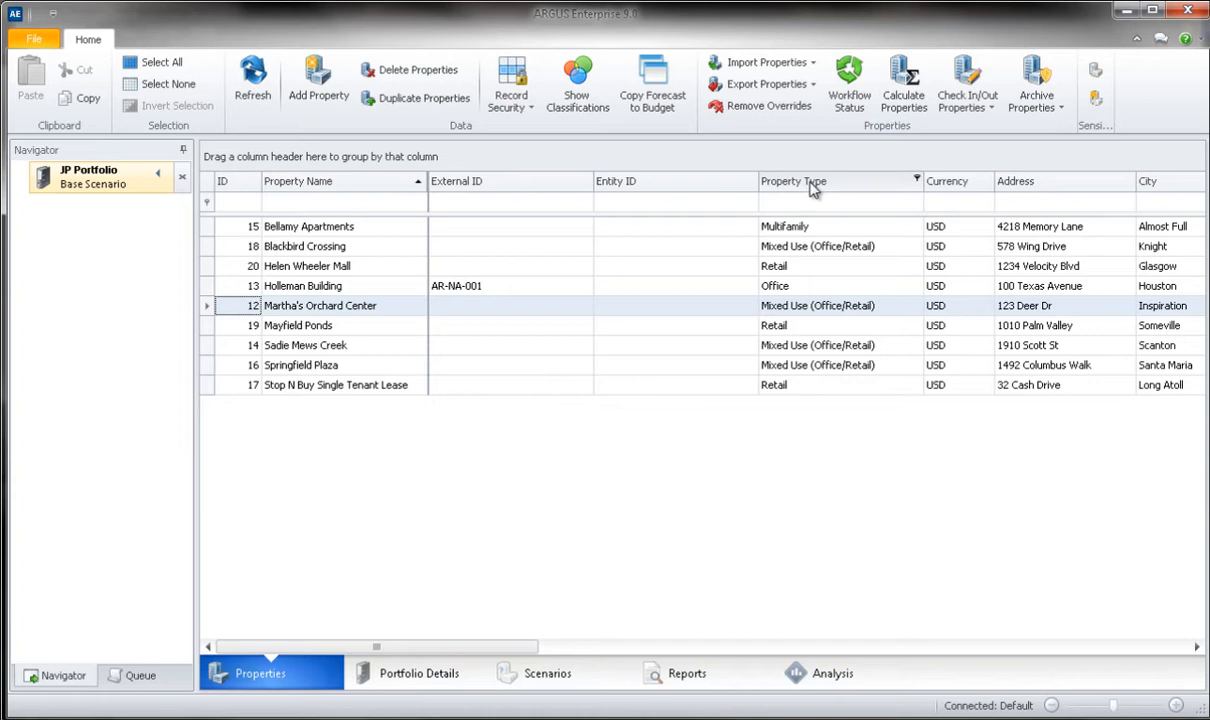
- Group the properties by Property Type and expand the Mixed Use, Office and Retail groups
drag(792, 180, 252, 160)
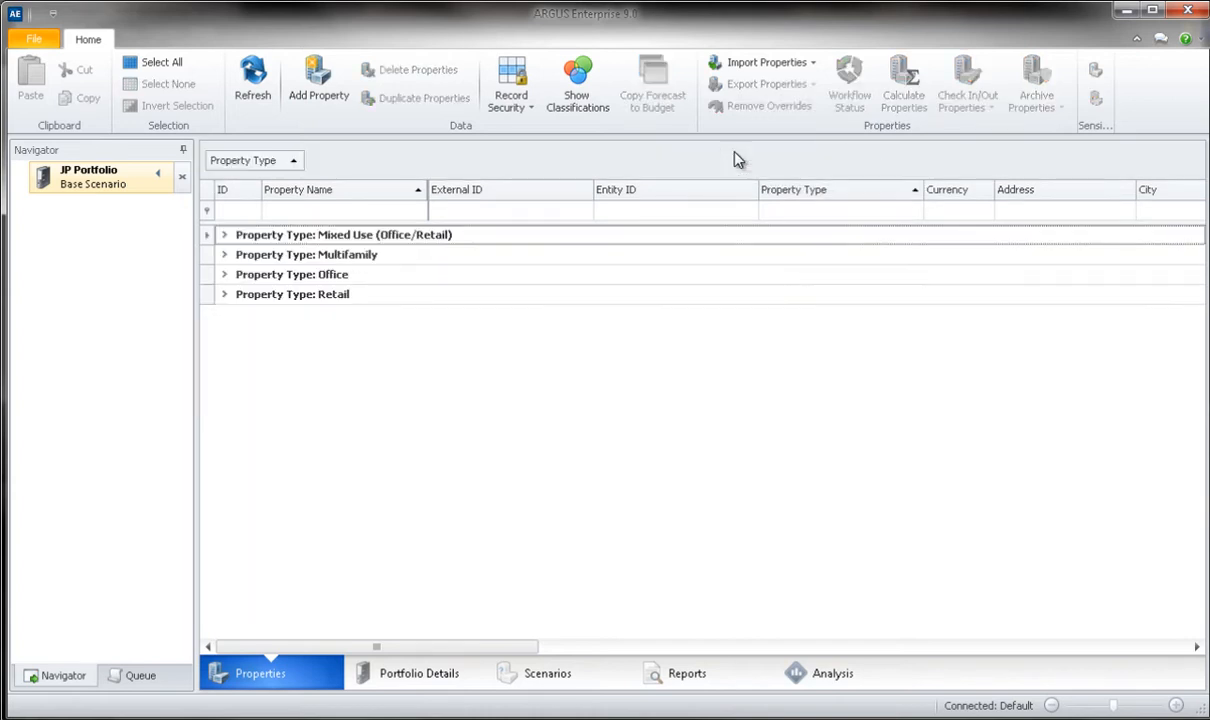
click(224, 234)
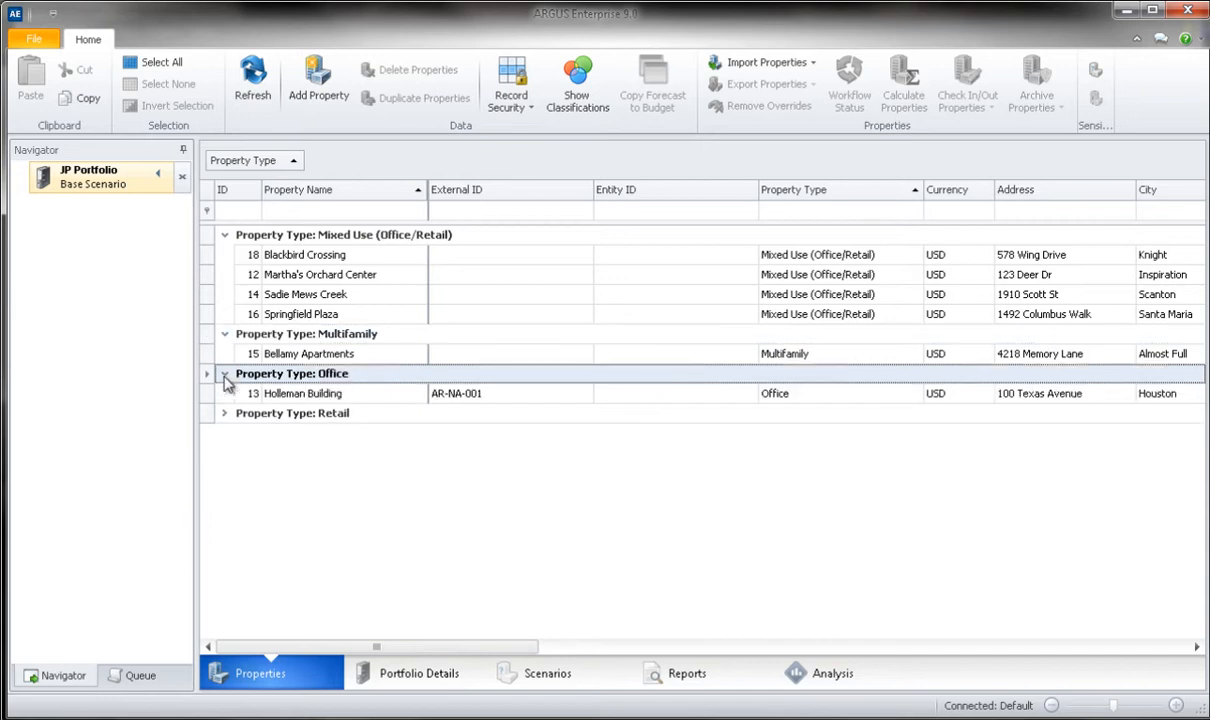
click(224, 412)
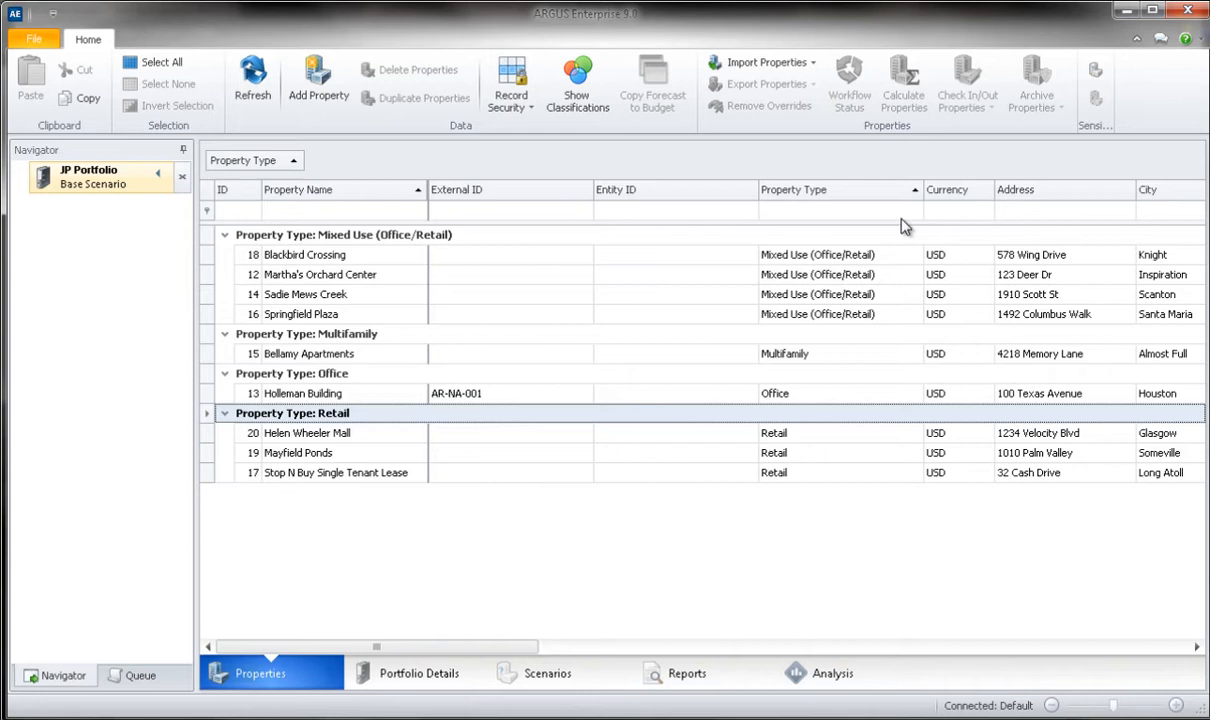
click(906, 190)
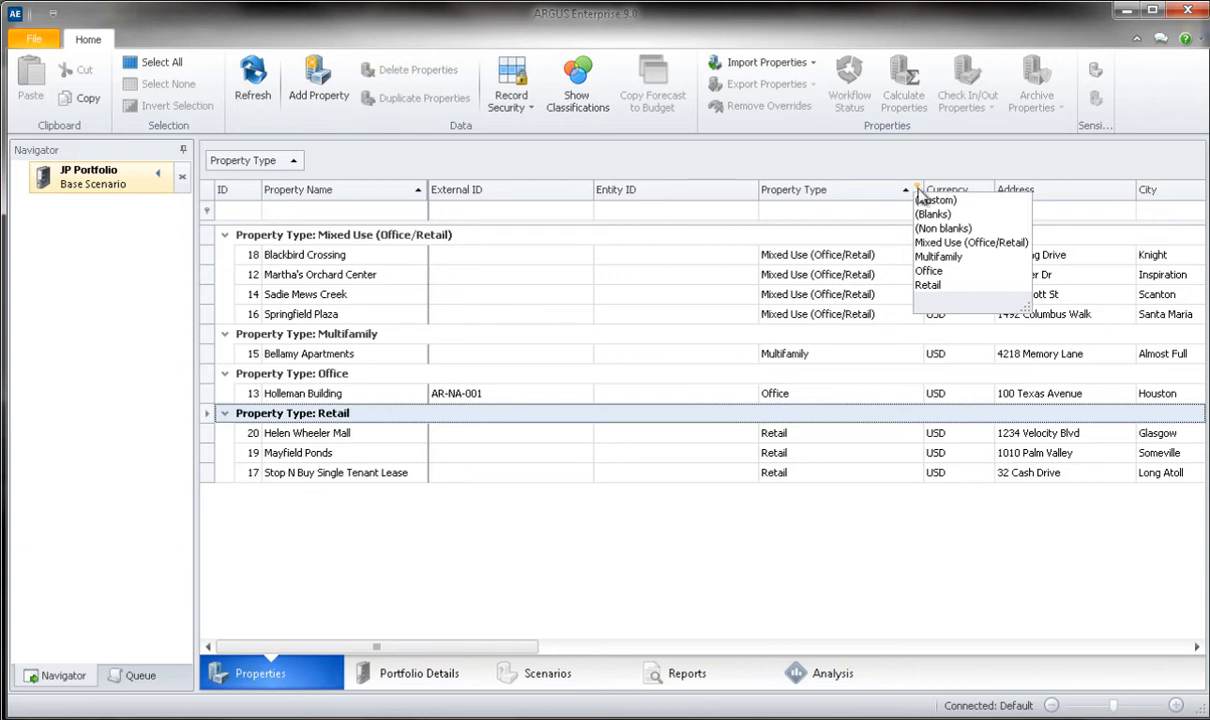
- Filter Property Type to Mixed Use (Office/Retail) and State to Pennsylvania, leaving Sadie Mews Creek
click(970, 242)
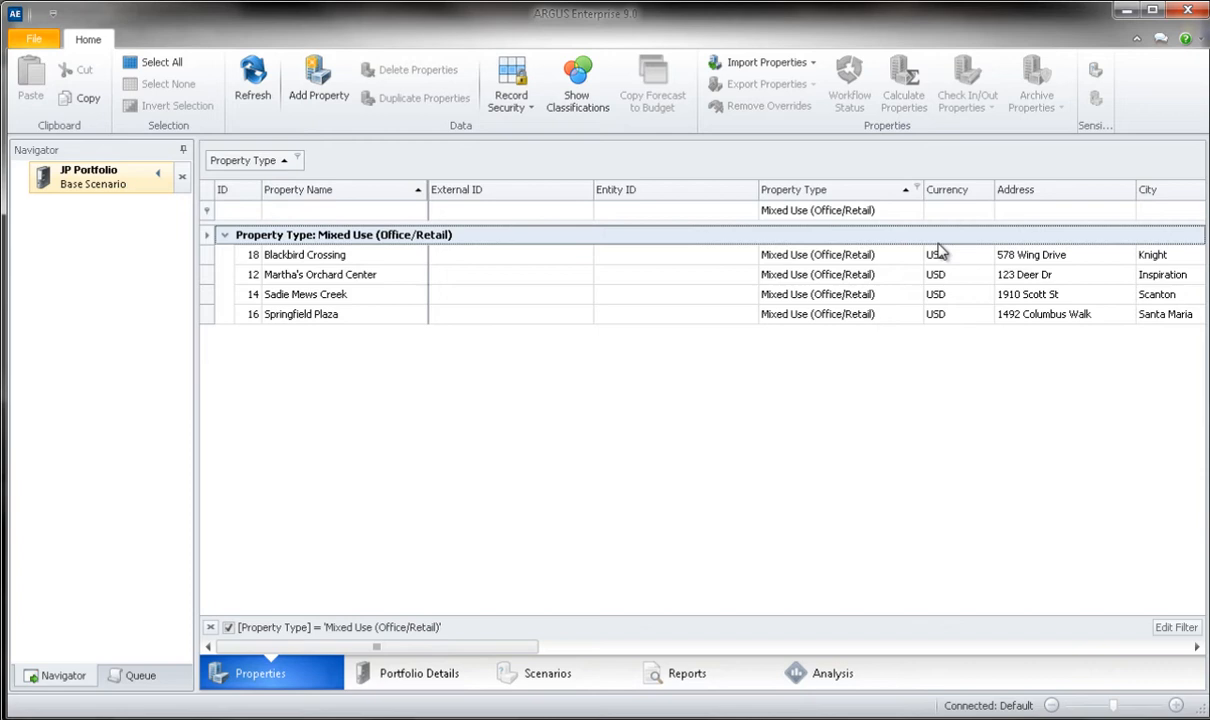
mouse_move(1024, 344)
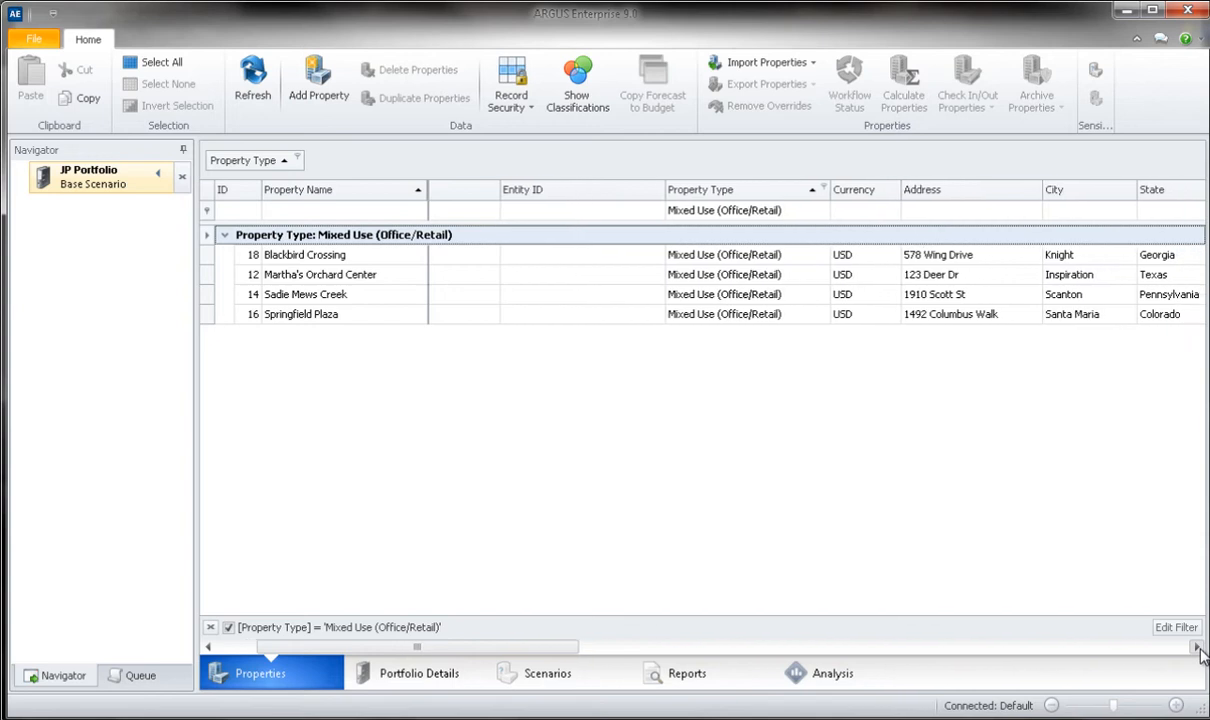
scroll(right, 3)
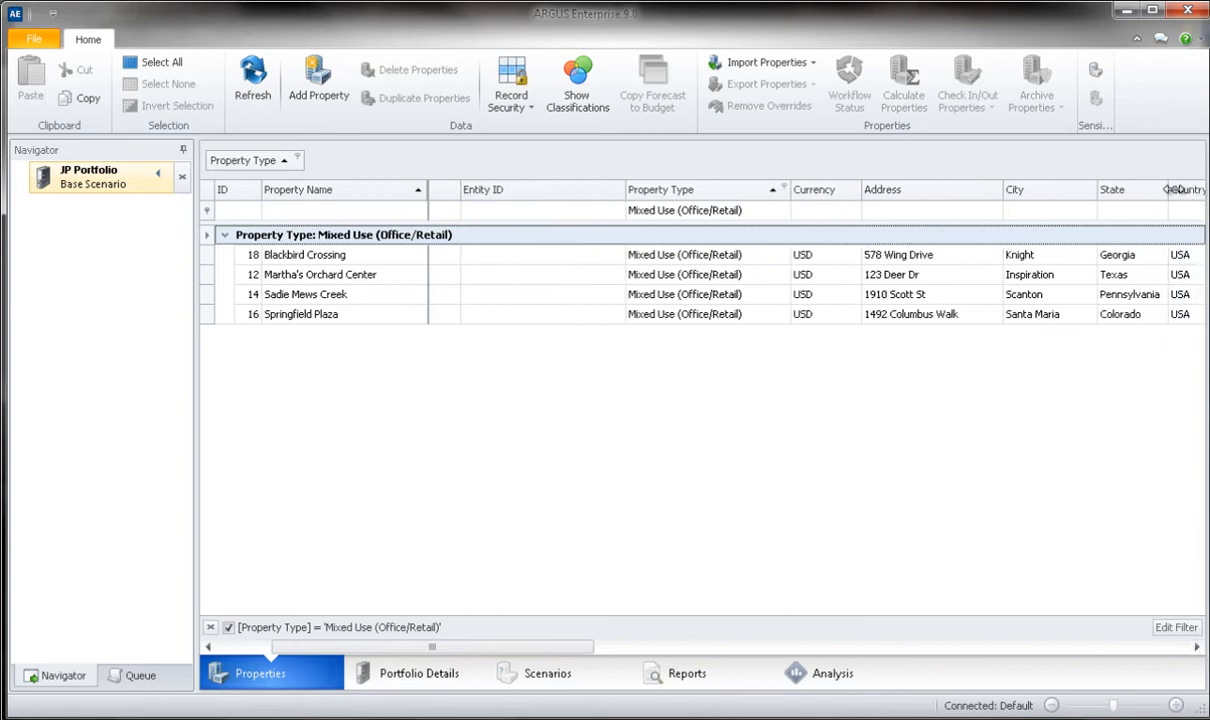
click(1168, 188)
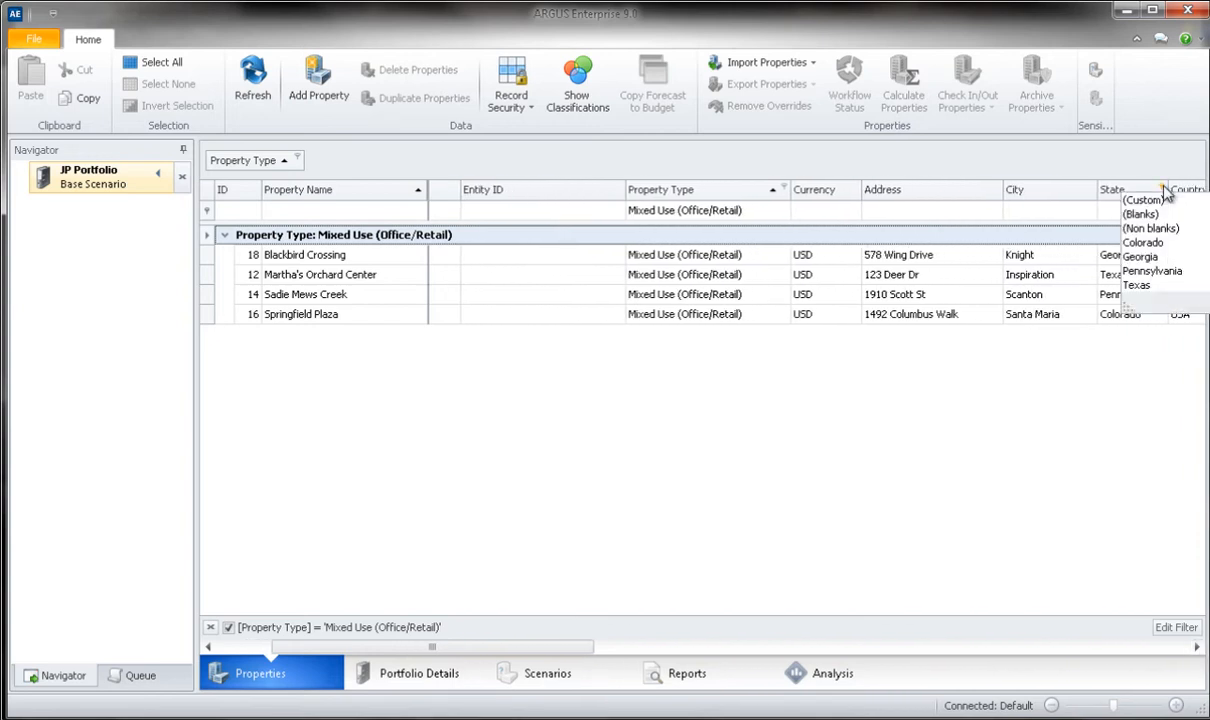
mouse_move(1160, 280)
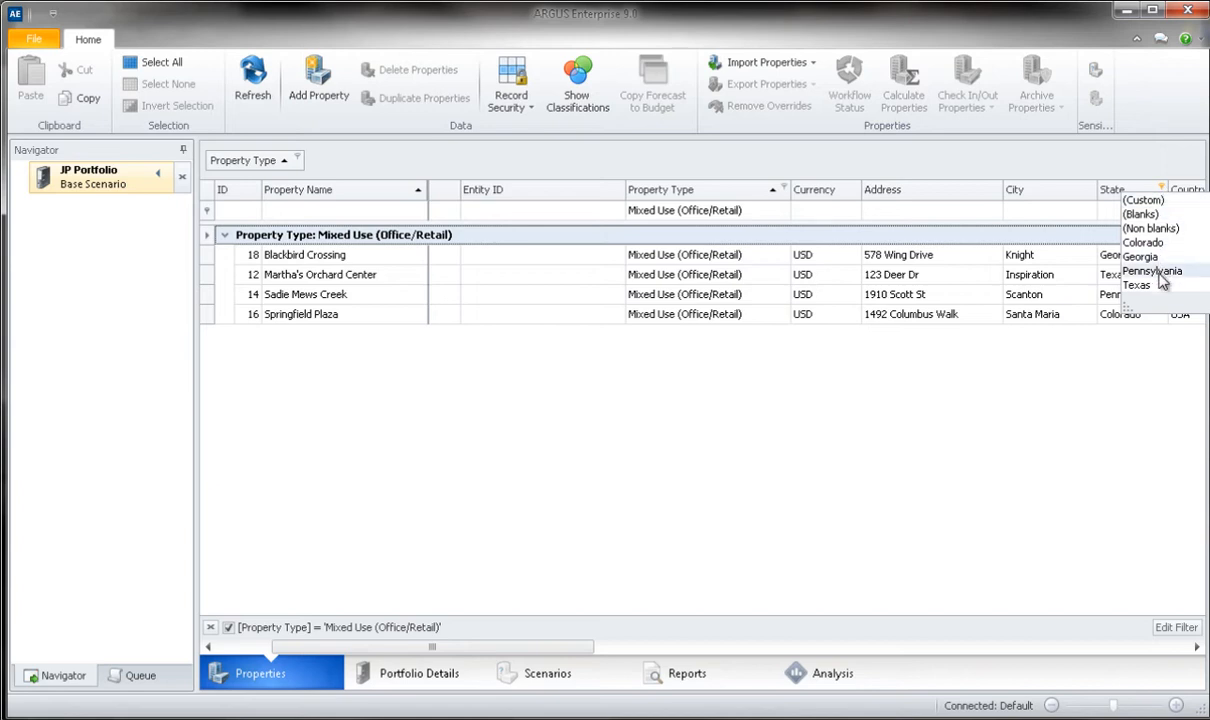
click(1152, 272)
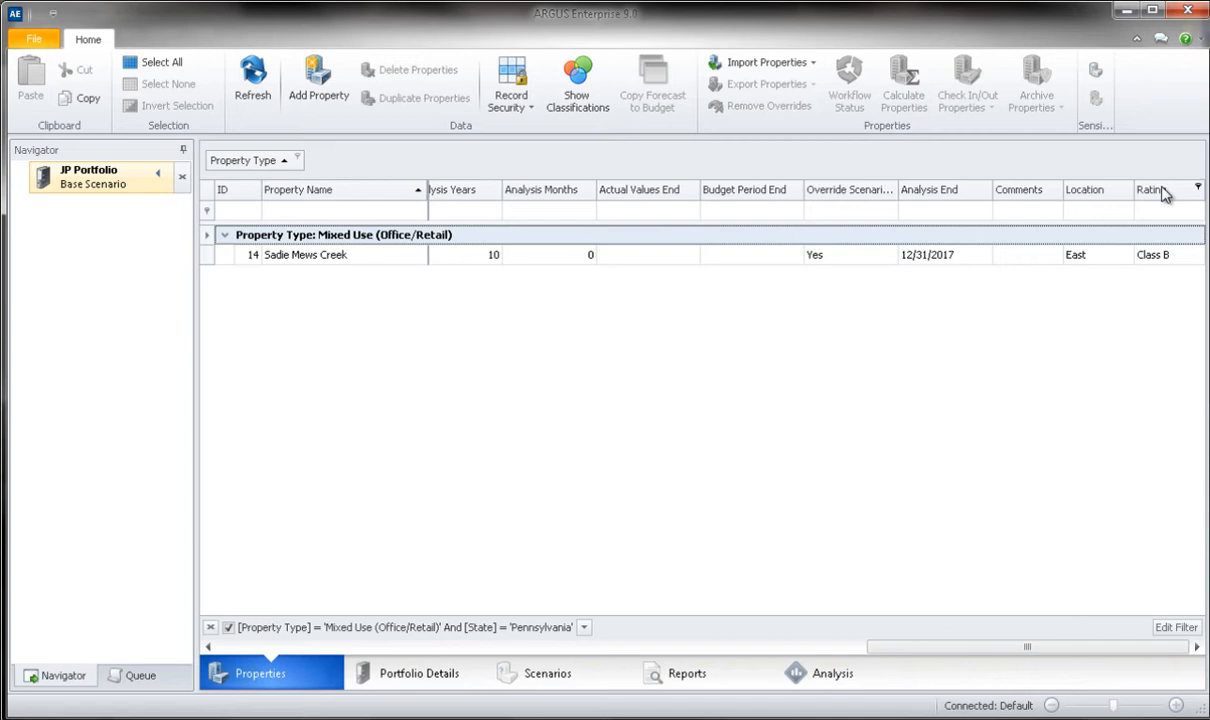
mouse_move(976, 332)
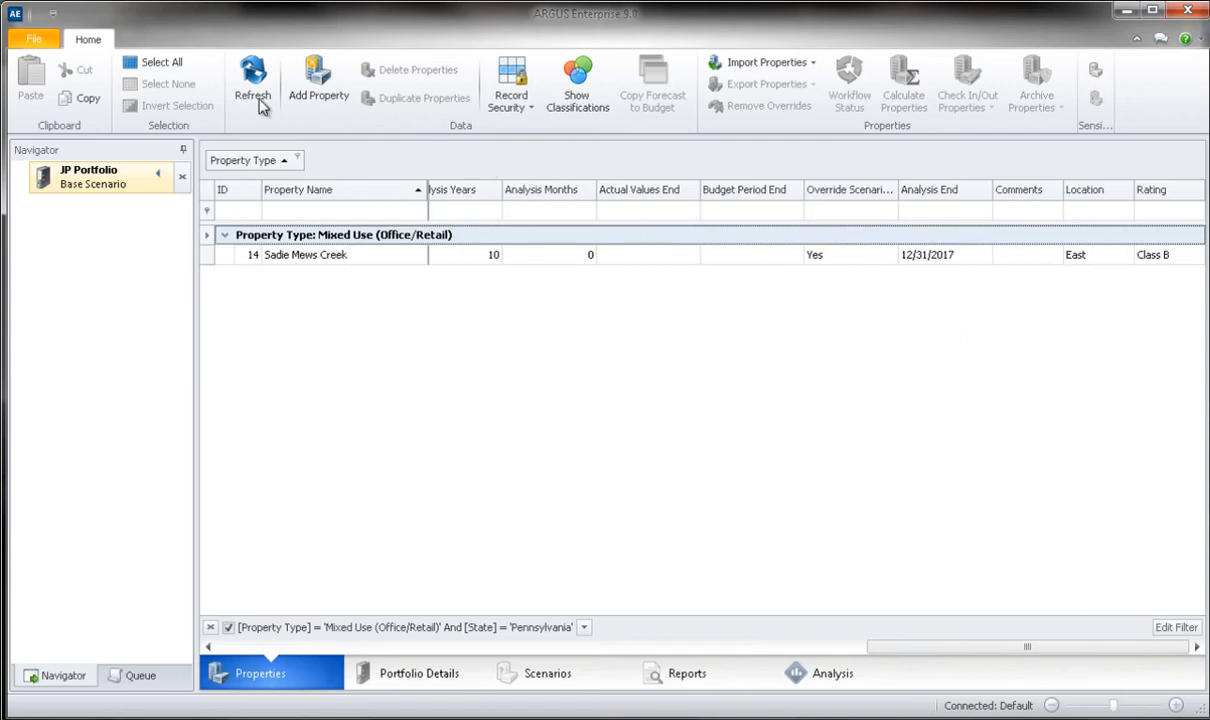
- Select the filtered property and load the Cash Flow Detail report from Cash Flow and Operating Performance
click(160, 62)
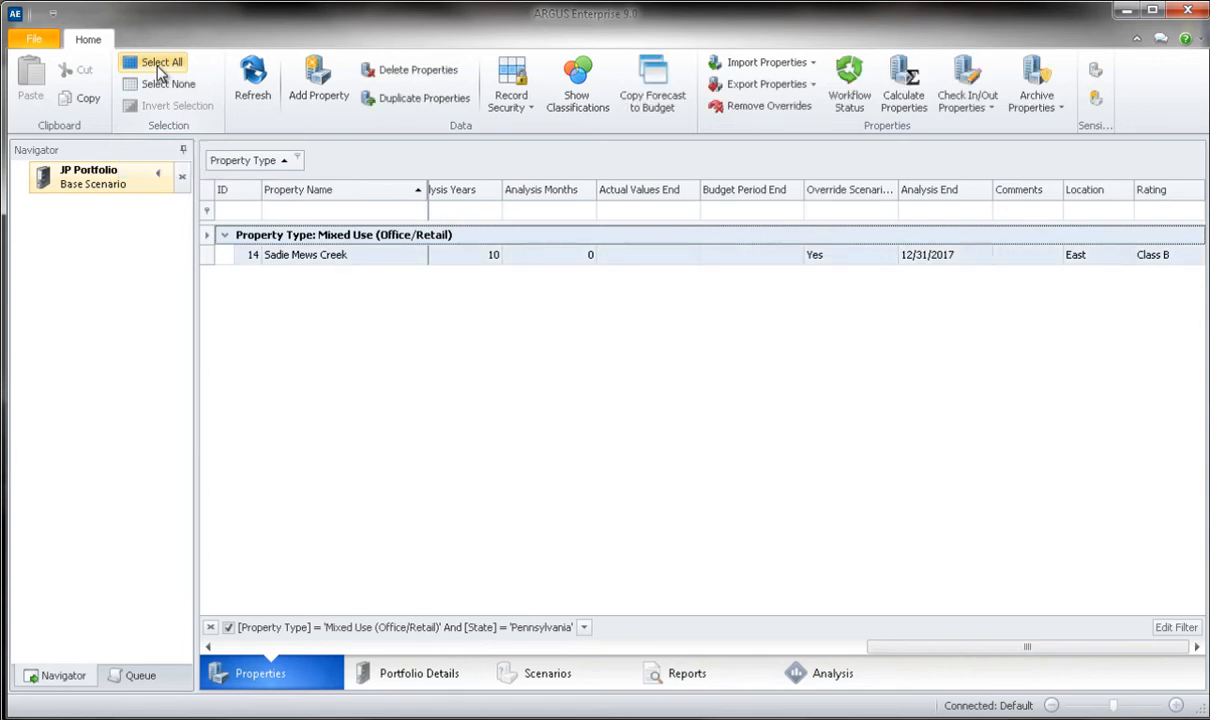
click(686, 672)
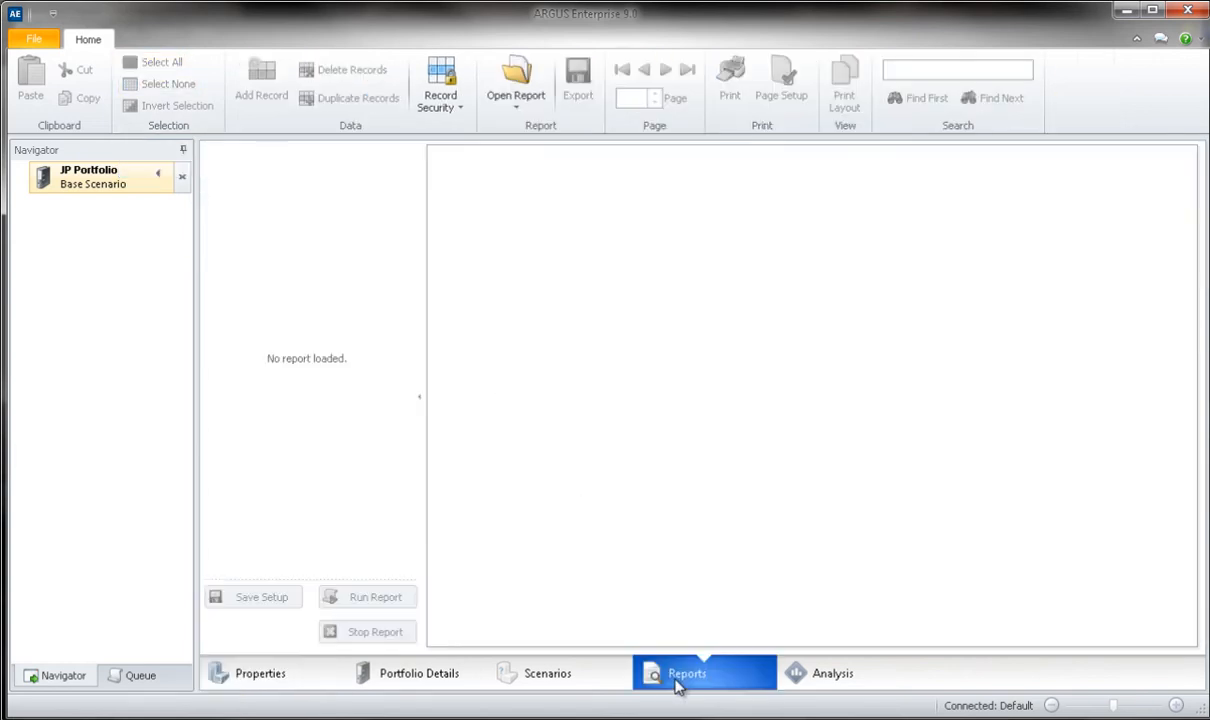
mouse_move(616, 272)
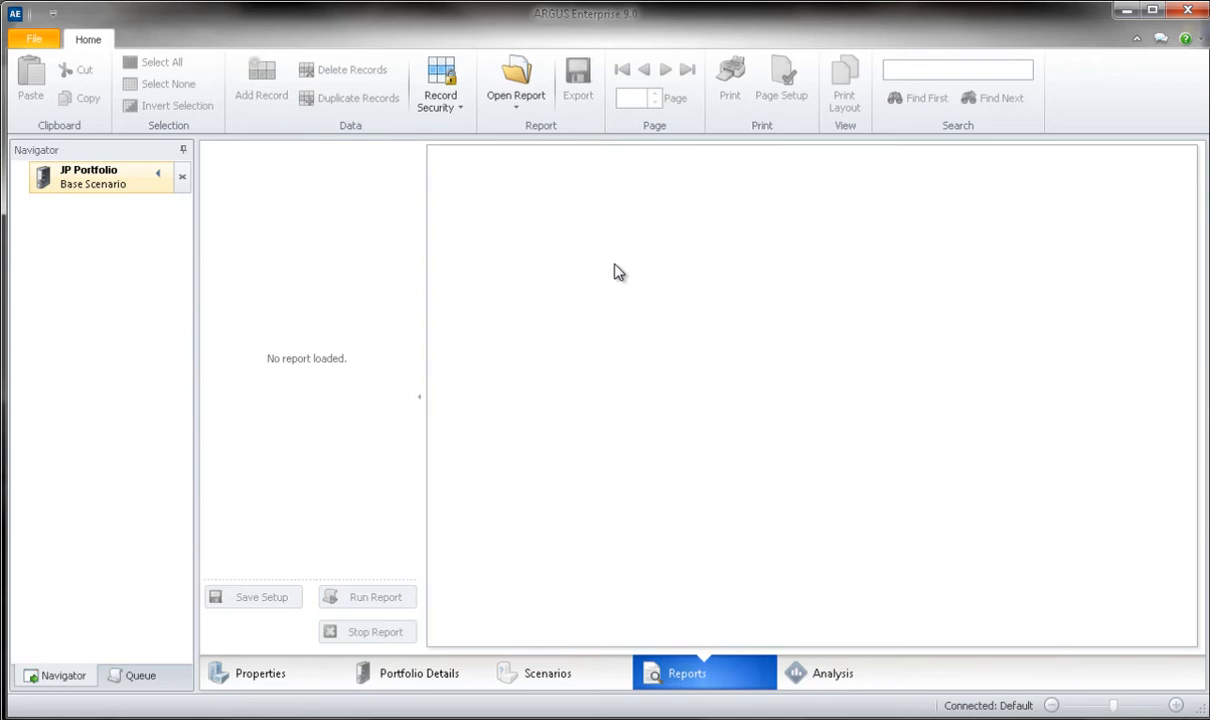
click(516, 80)
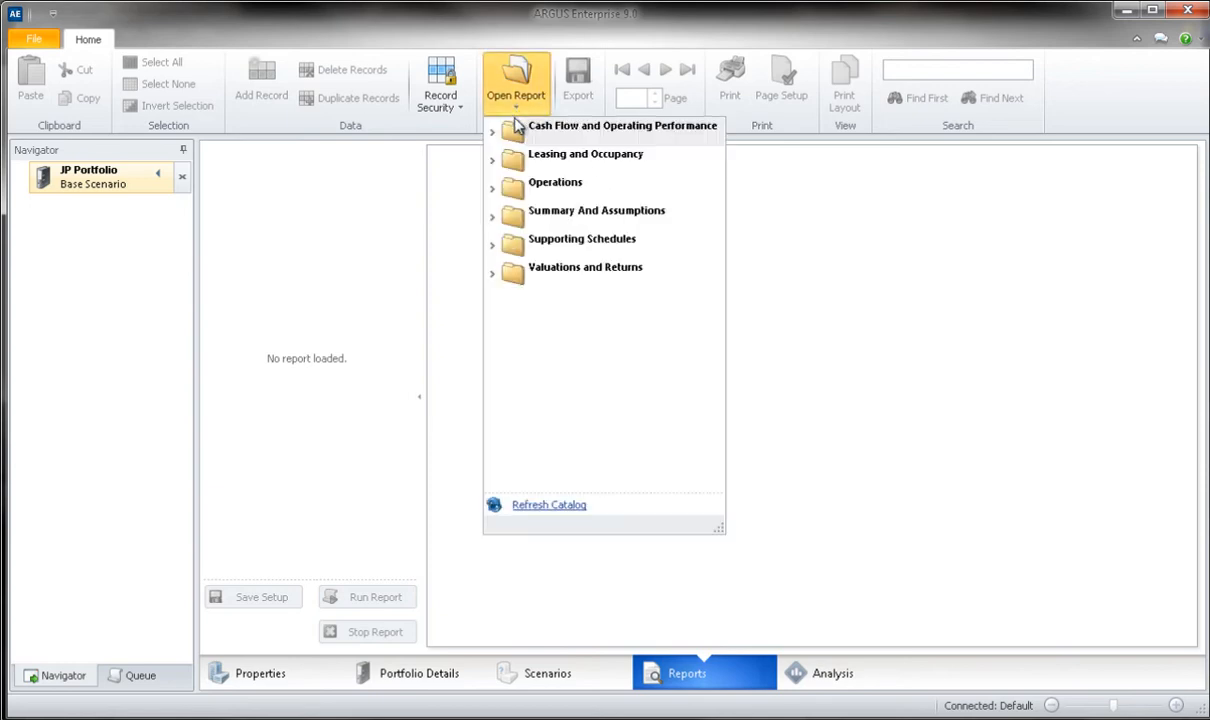
click(492, 134)
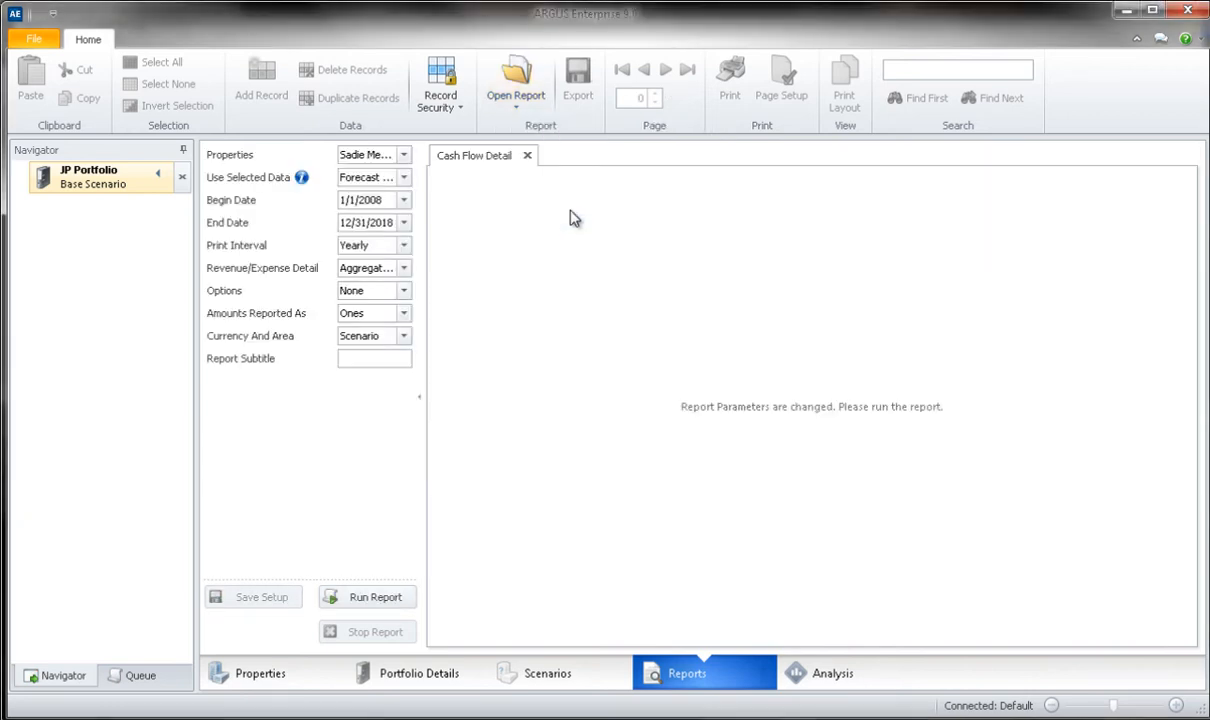
- Run the Cash Flow Detail report for Sadie Mews Creek, then return to the filtered property list
click(376, 596)
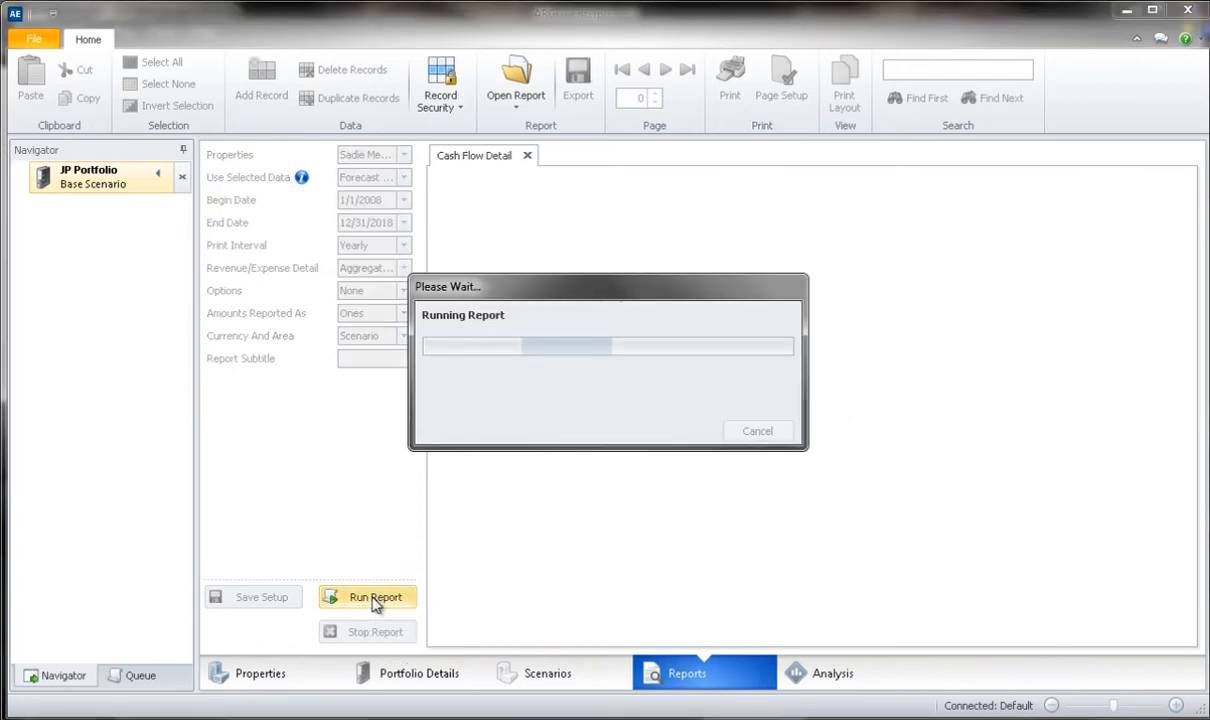
click(376, 596)
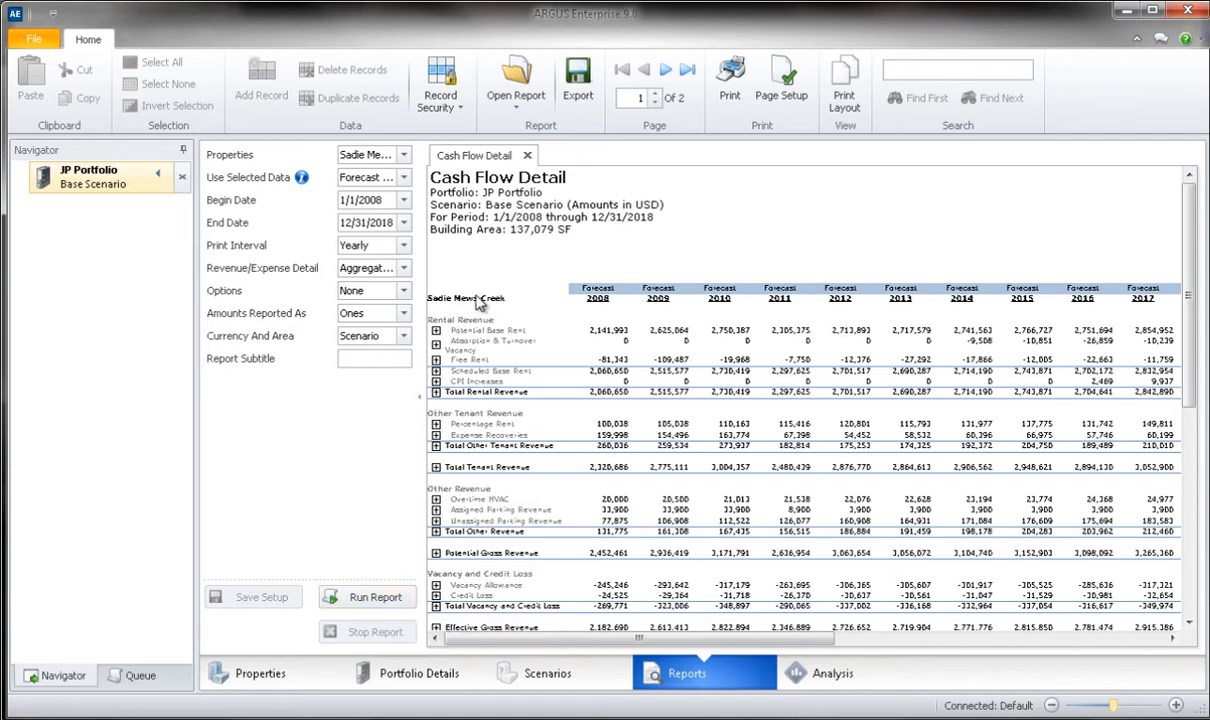
mouse_move(440, 304)
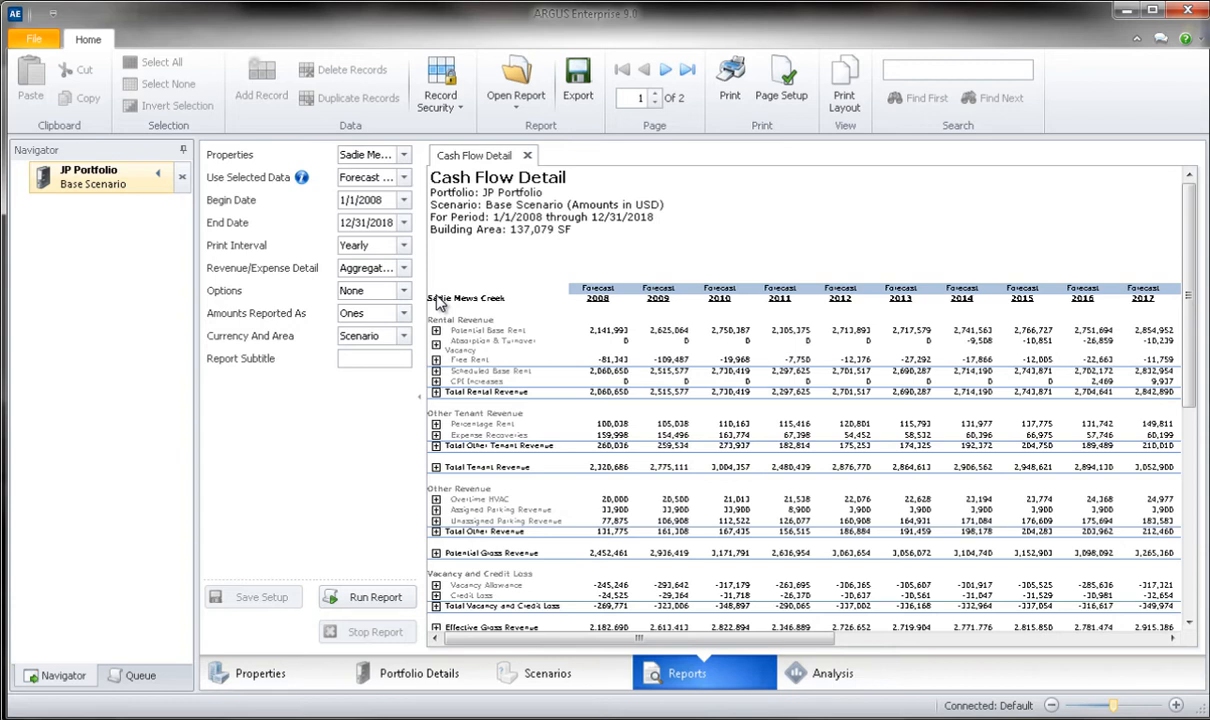
click(258, 672)
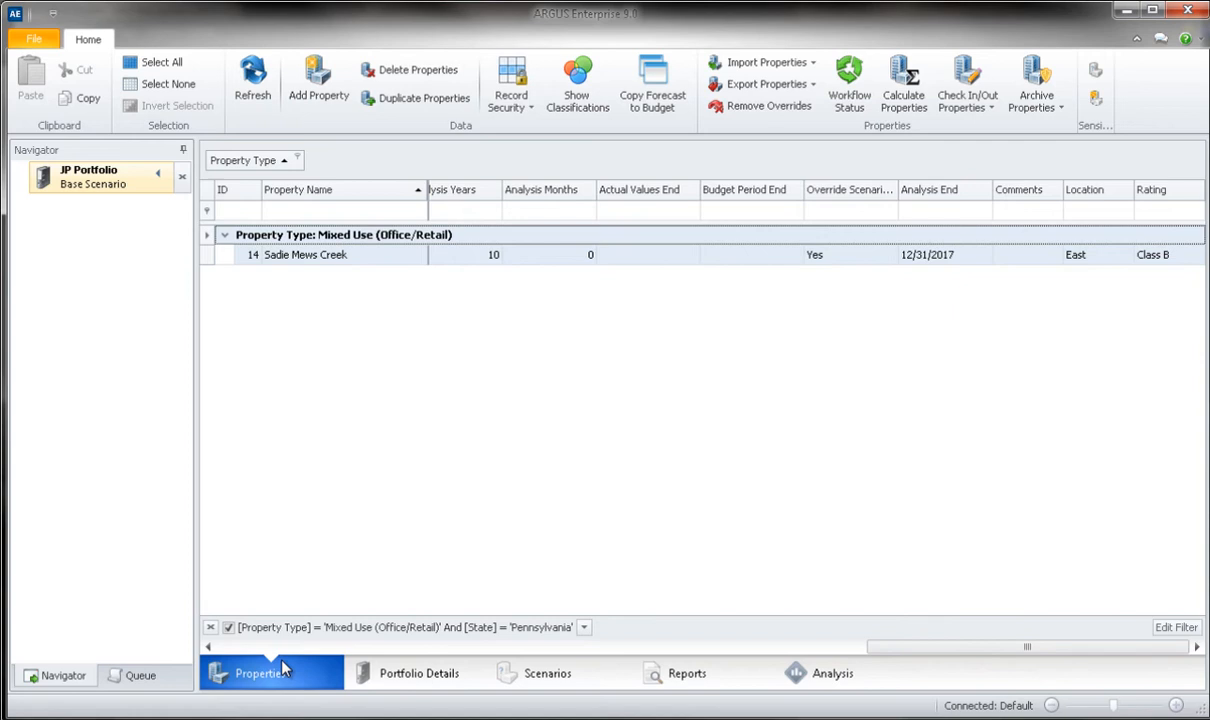
mouse_move(760, 382)
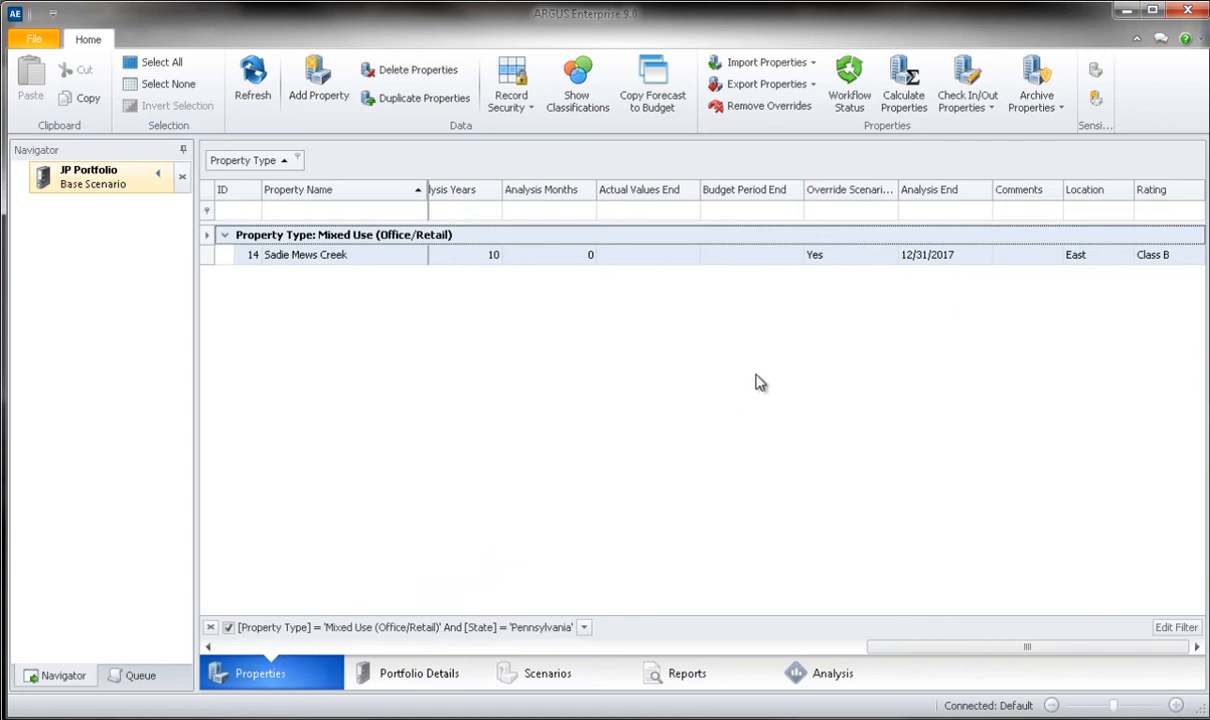
- Open Sadie Mews Creek in Sensitivity Analysis and view its Inflation and Market Leasing assumptions
click(1096, 84)
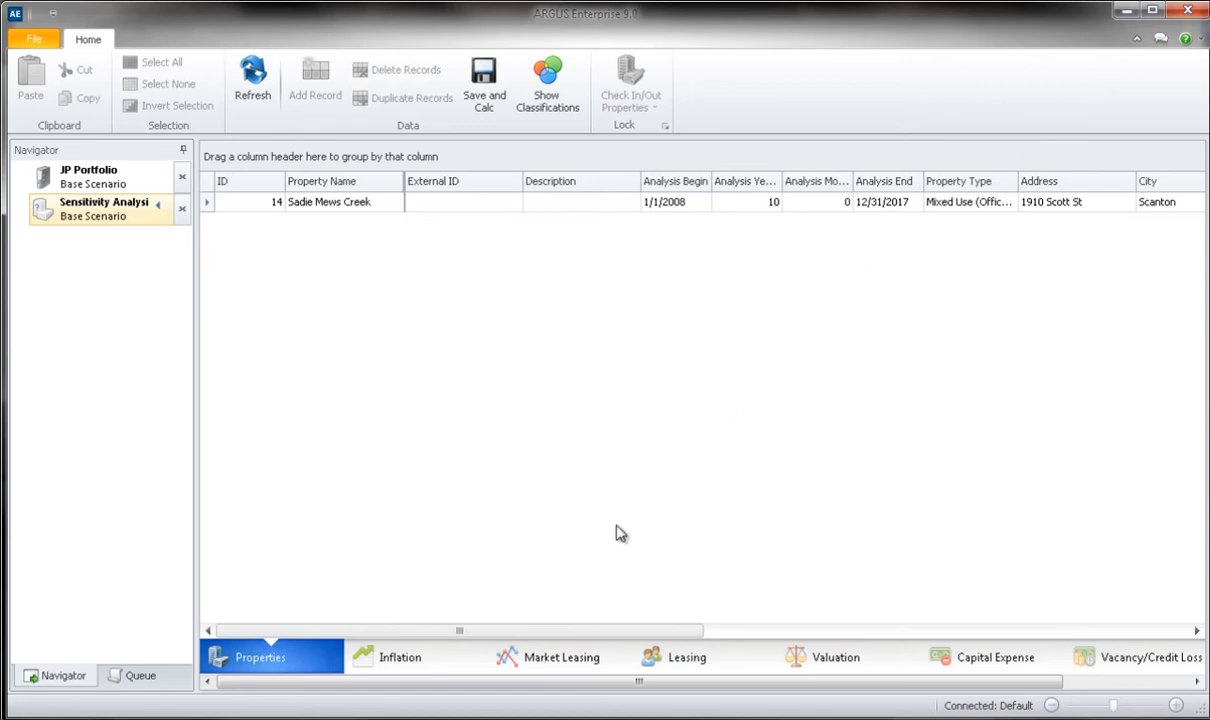
click(400, 656)
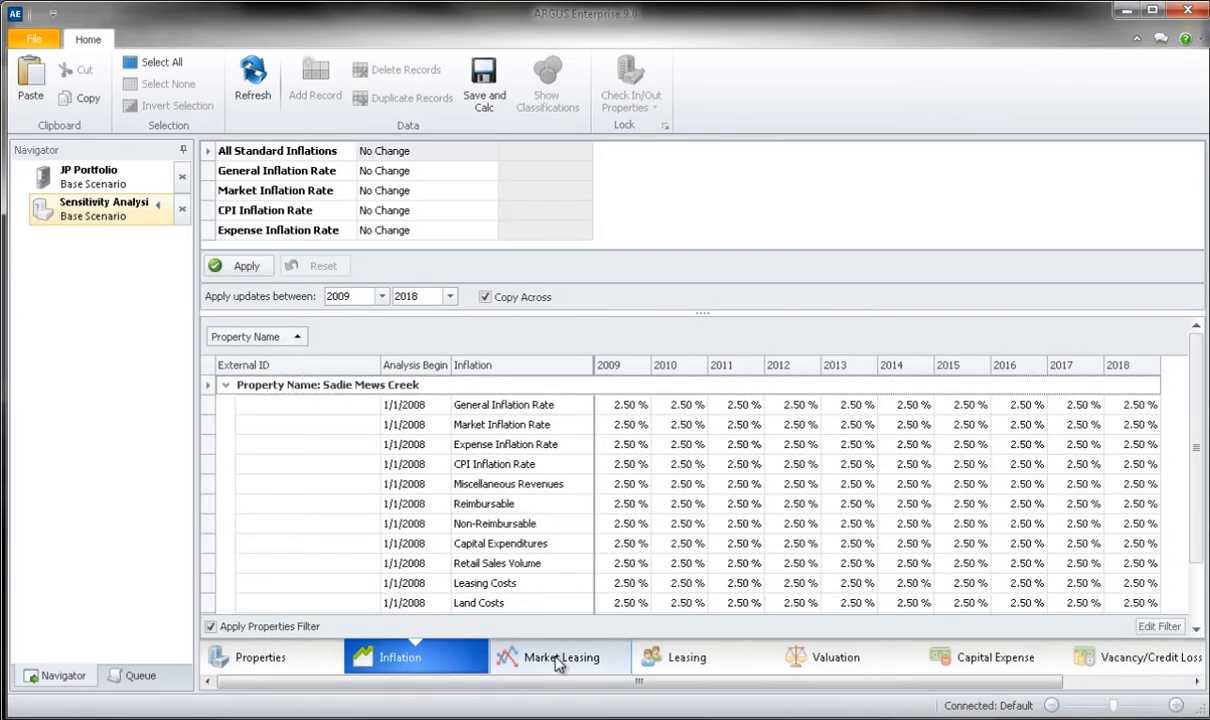
click(558, 656)
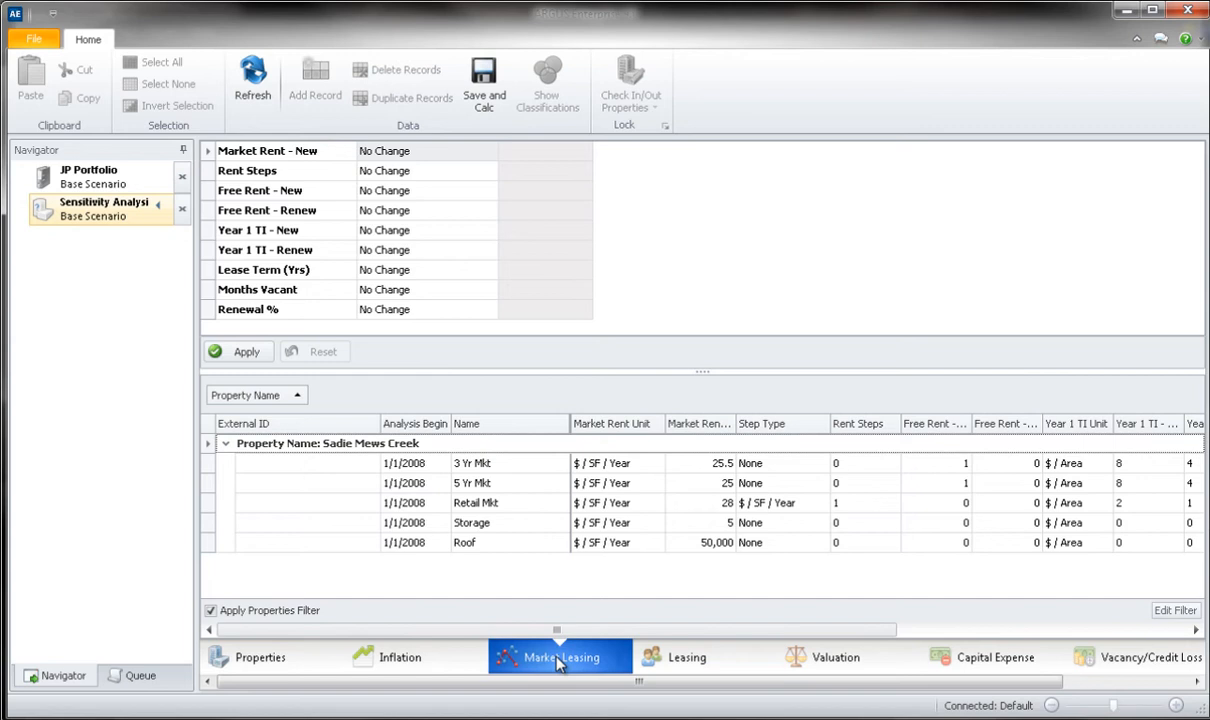
mouse_move(540, 664)
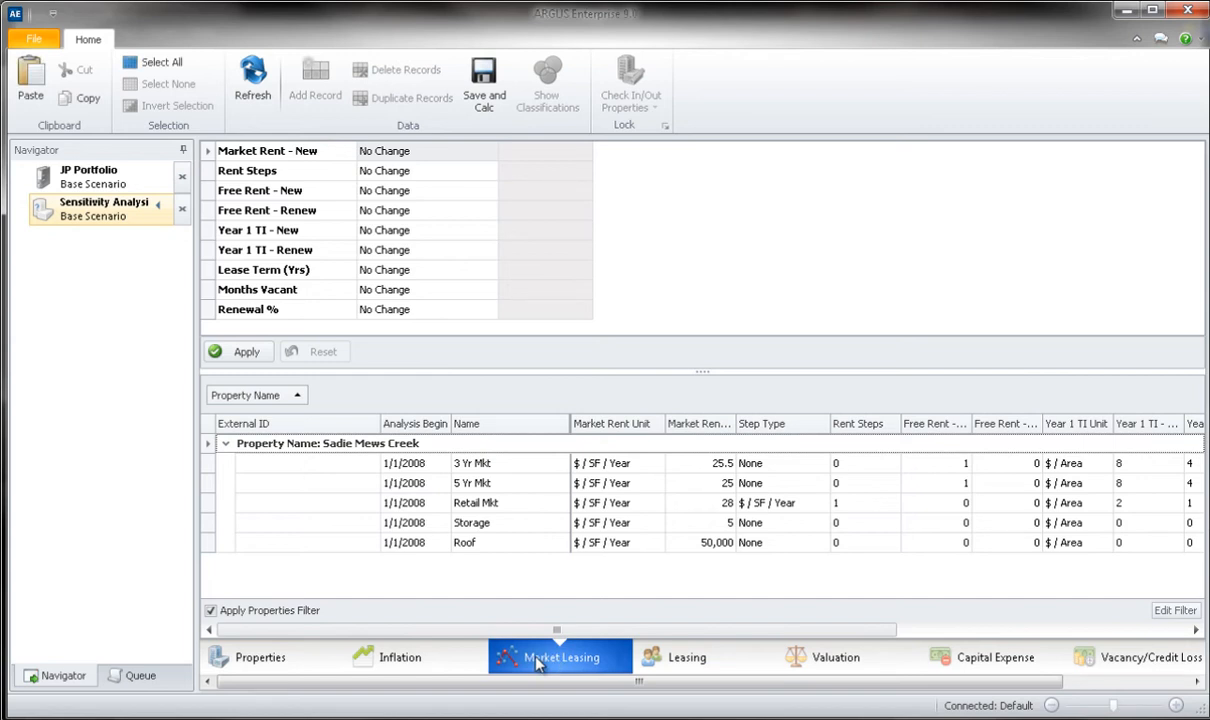
- Adjust Market Rent - New to 110% of current value, giving 28.05, 27.5, 30.8, 5.5 and 55,000
click(490, 150)
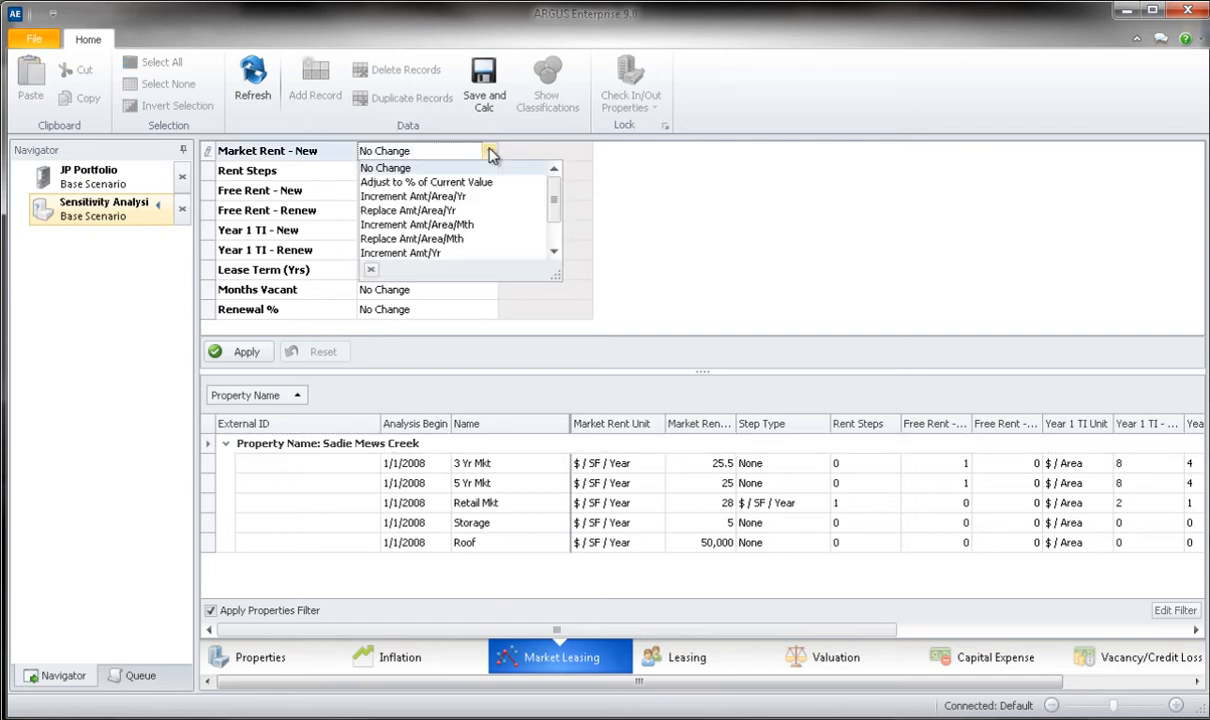
mouse_move(476, 180)
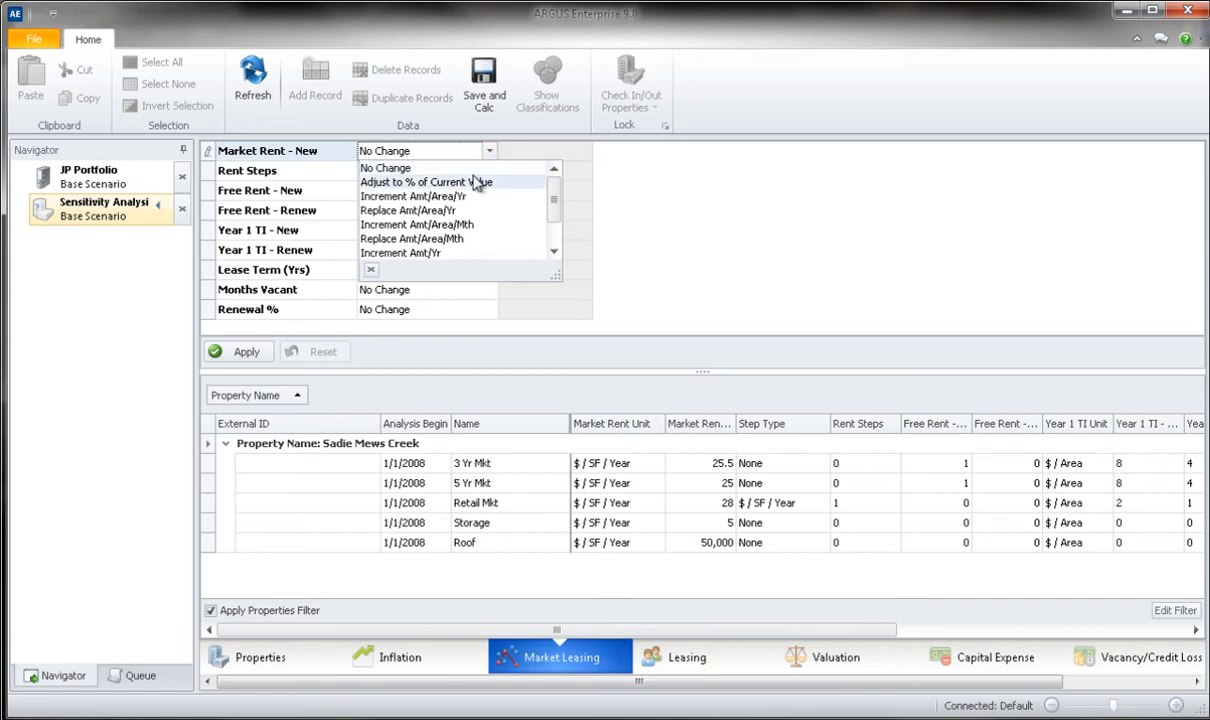
click(426, 182)
text(110)
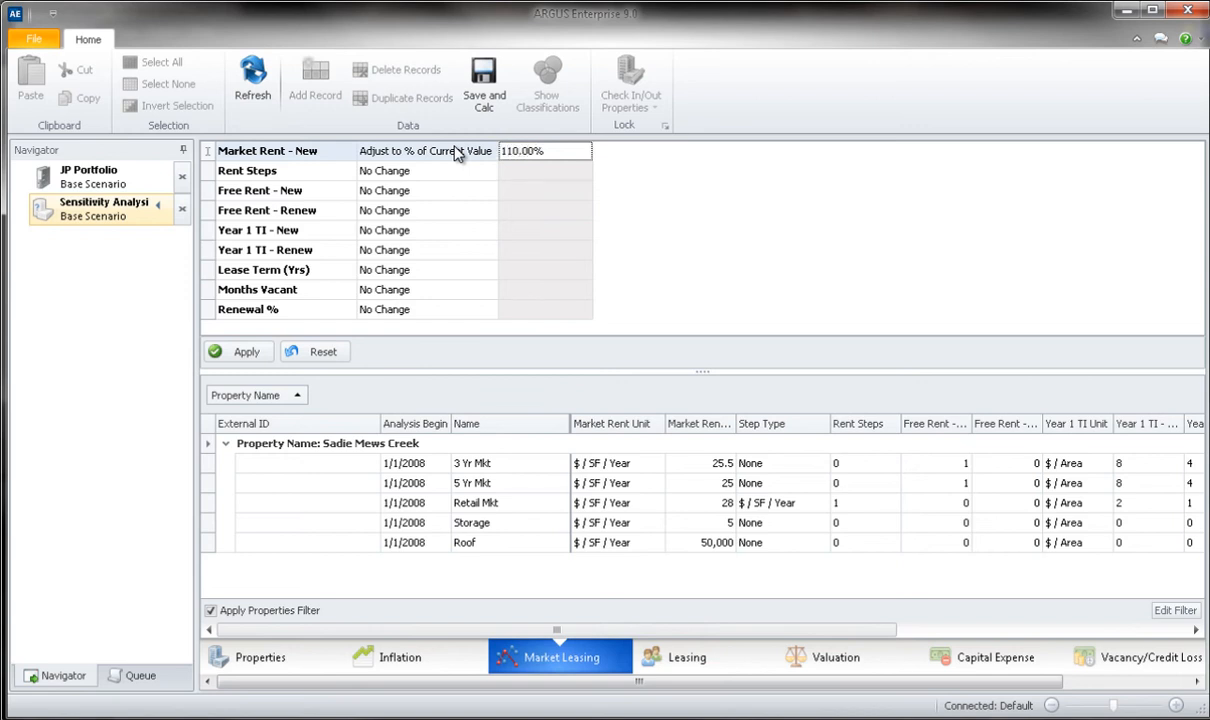
mouse_move(324, 348)
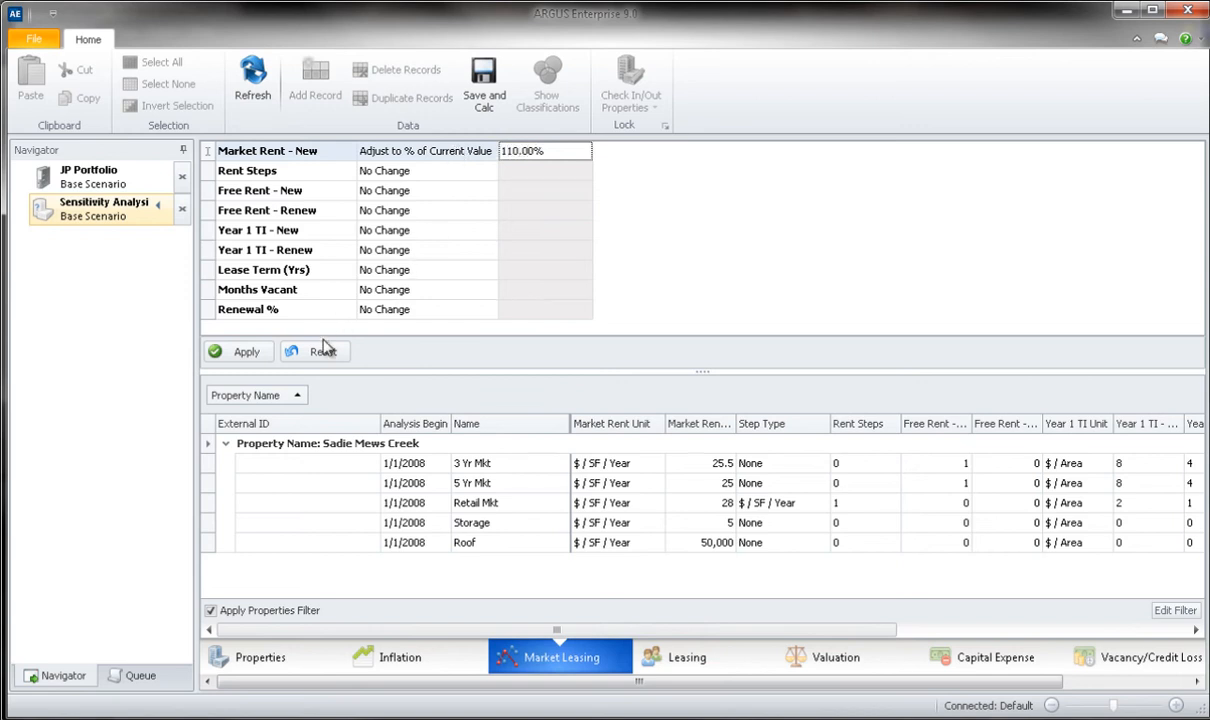
click(246, 352)
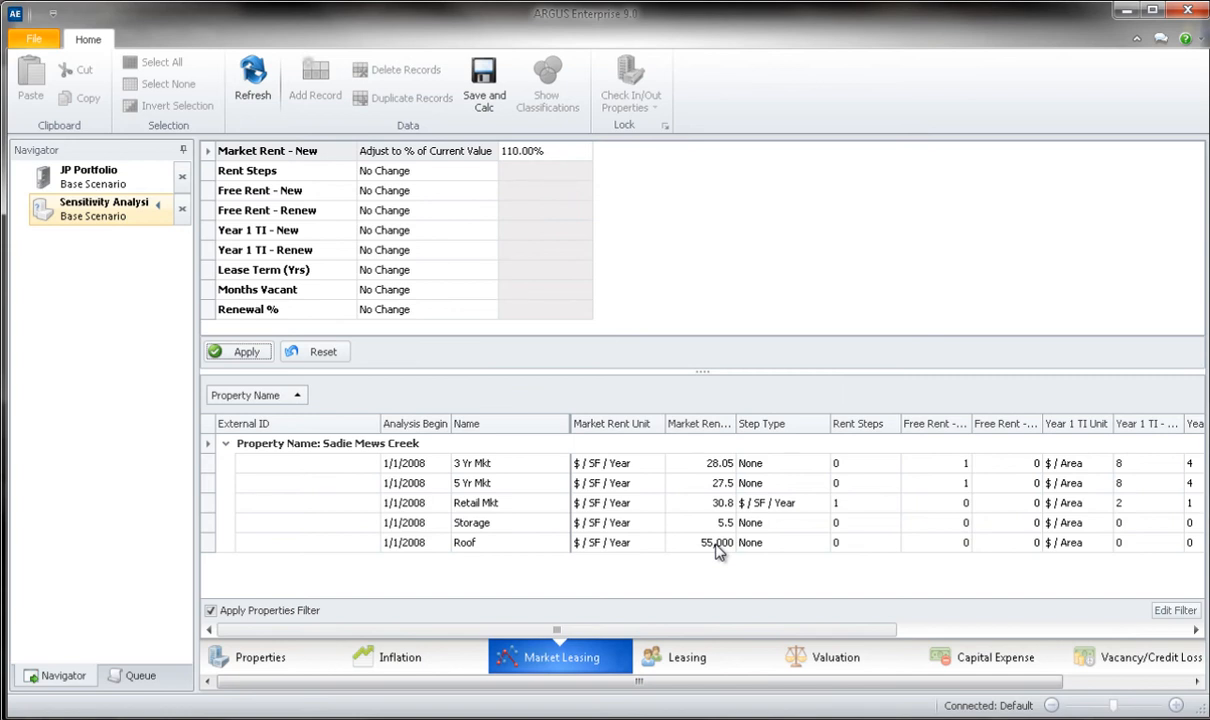
click(700, 462)
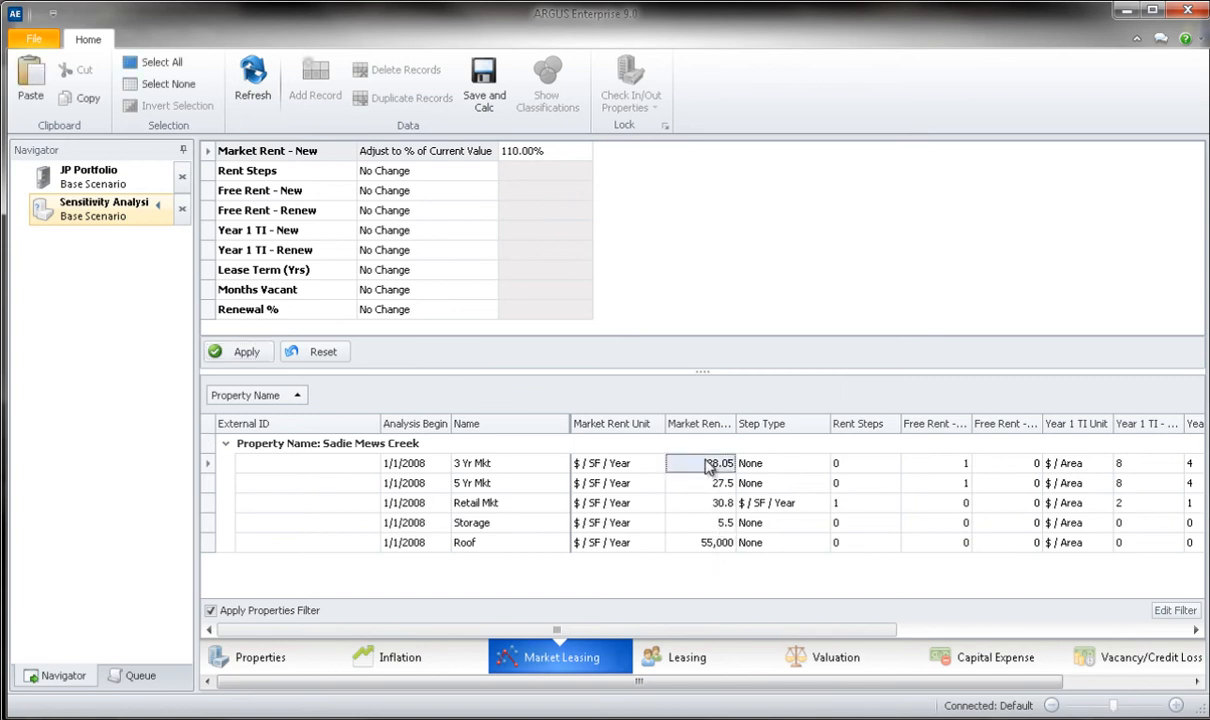